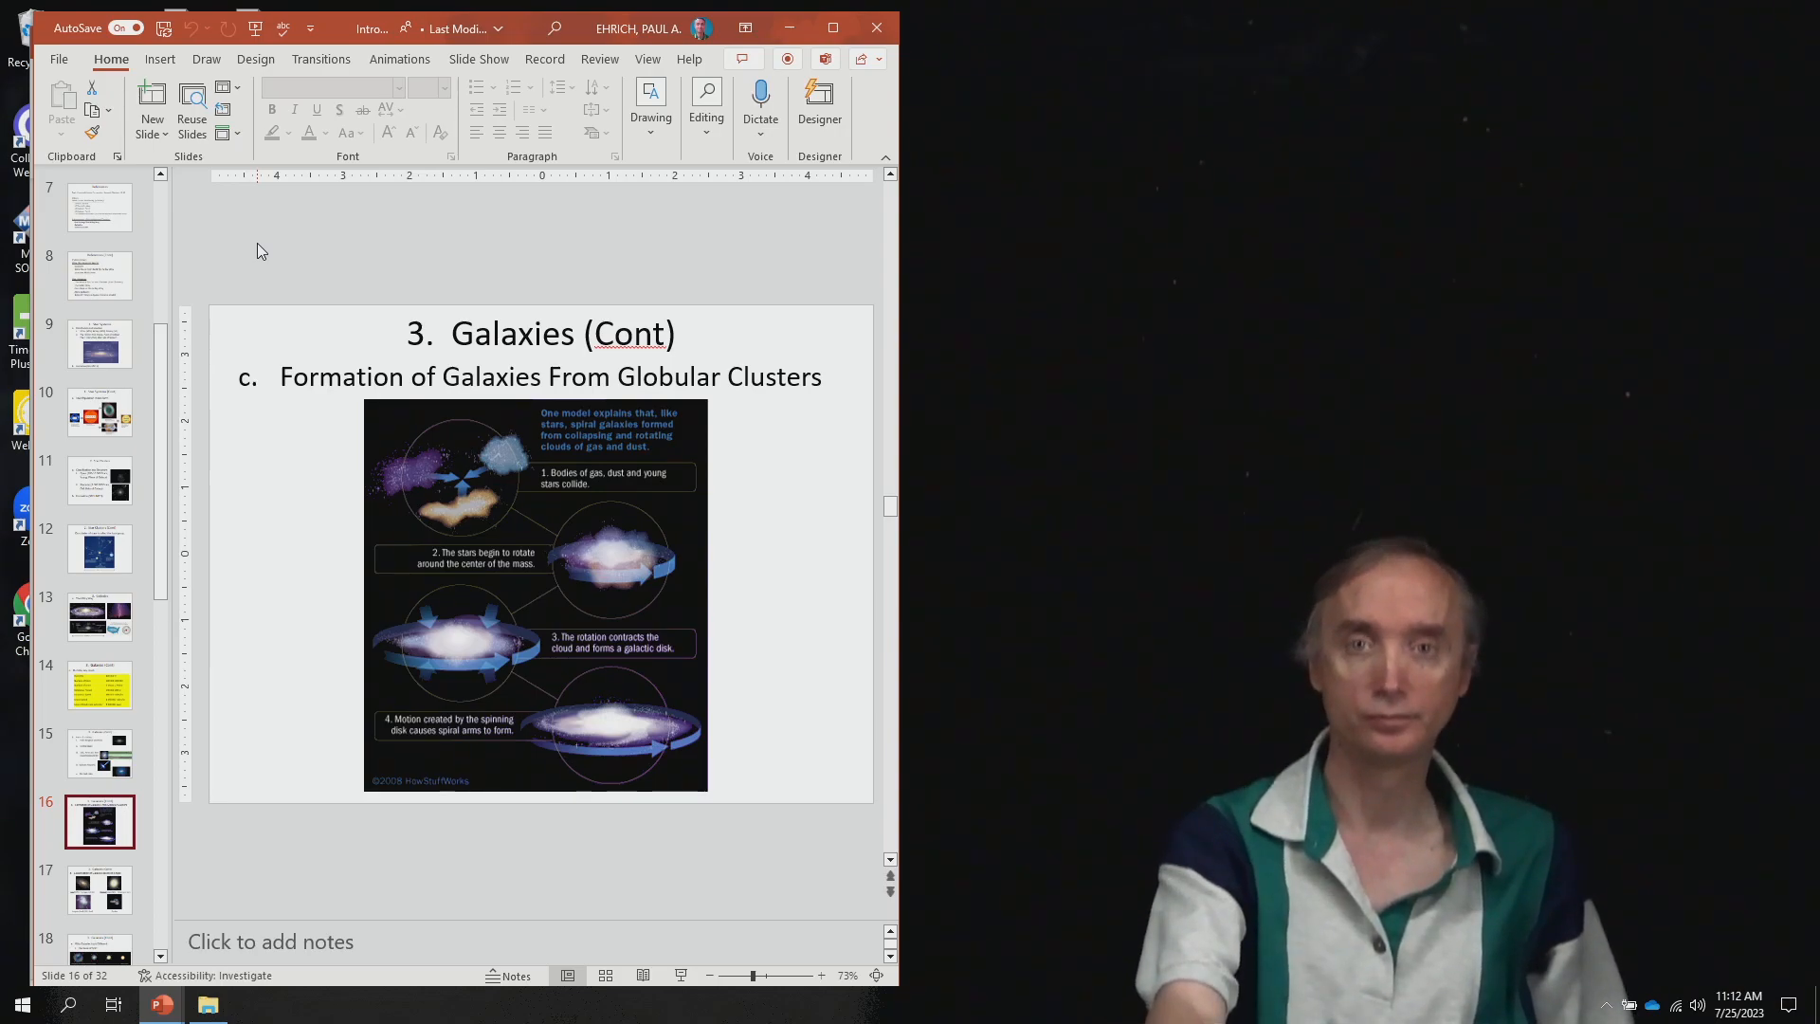
Step: Select slide 17, 'Classifying galaxies by shape', from the slide pane
left_click(99, 889)
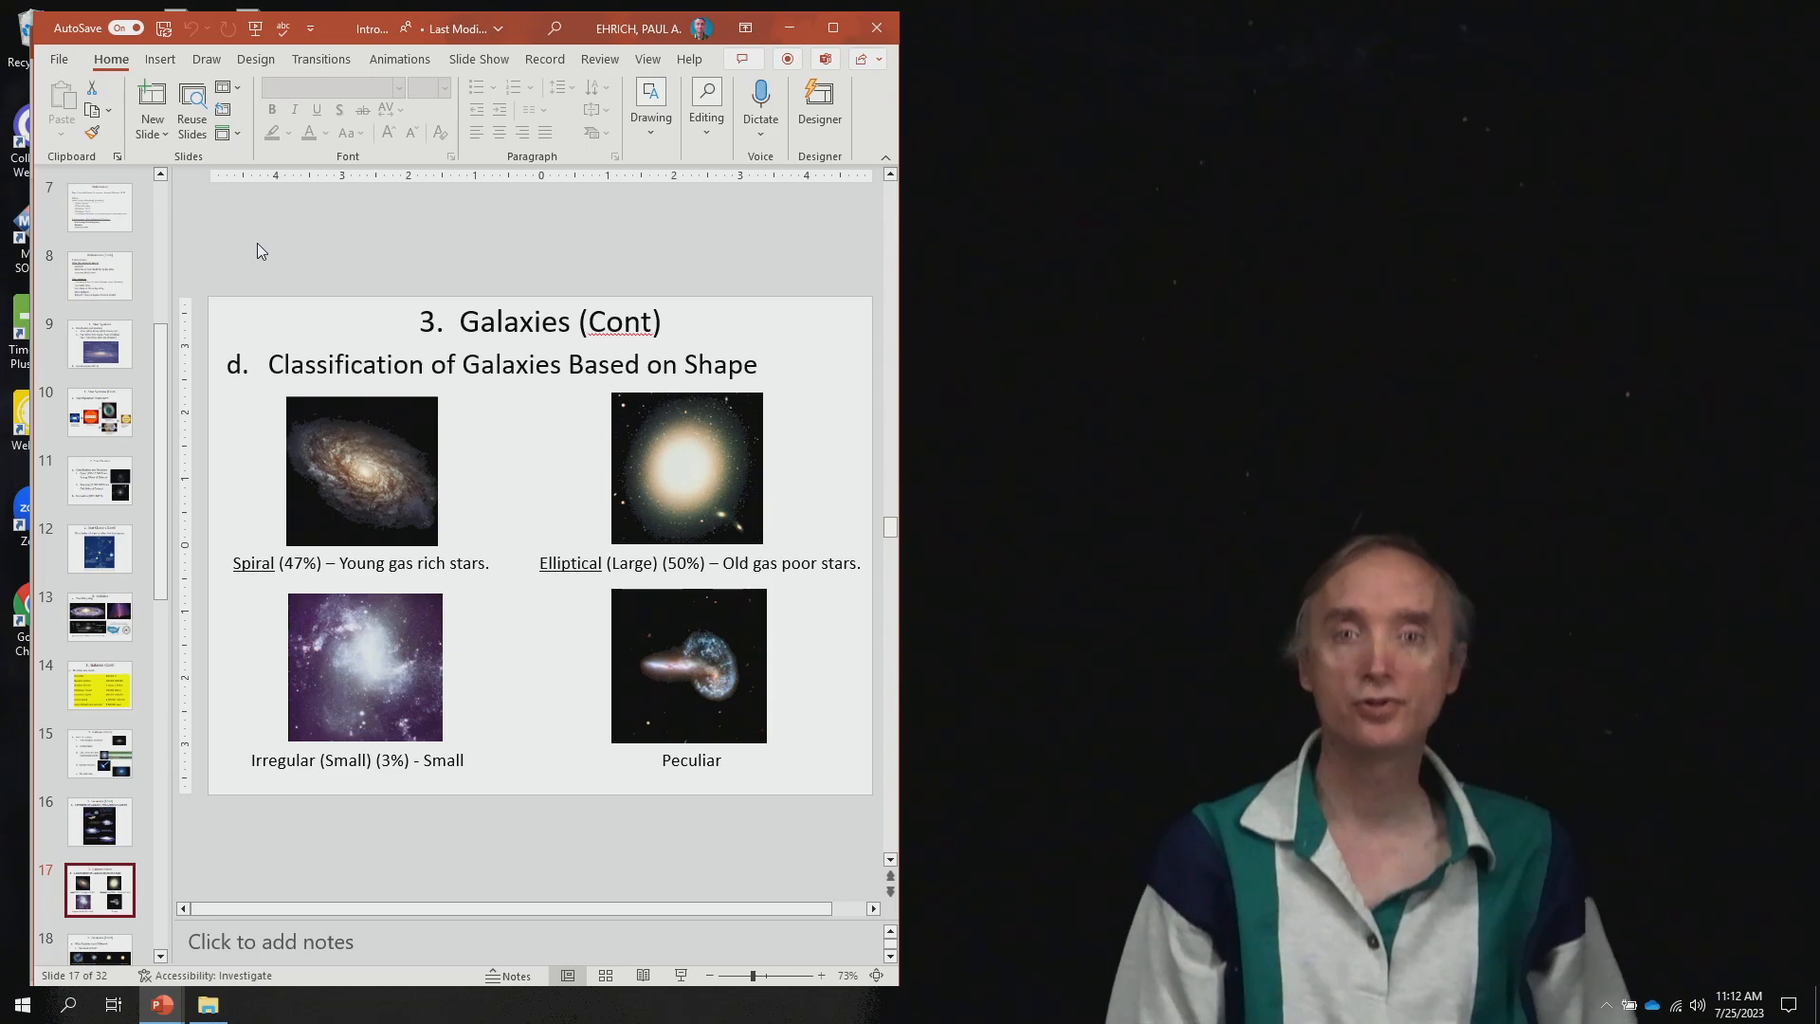